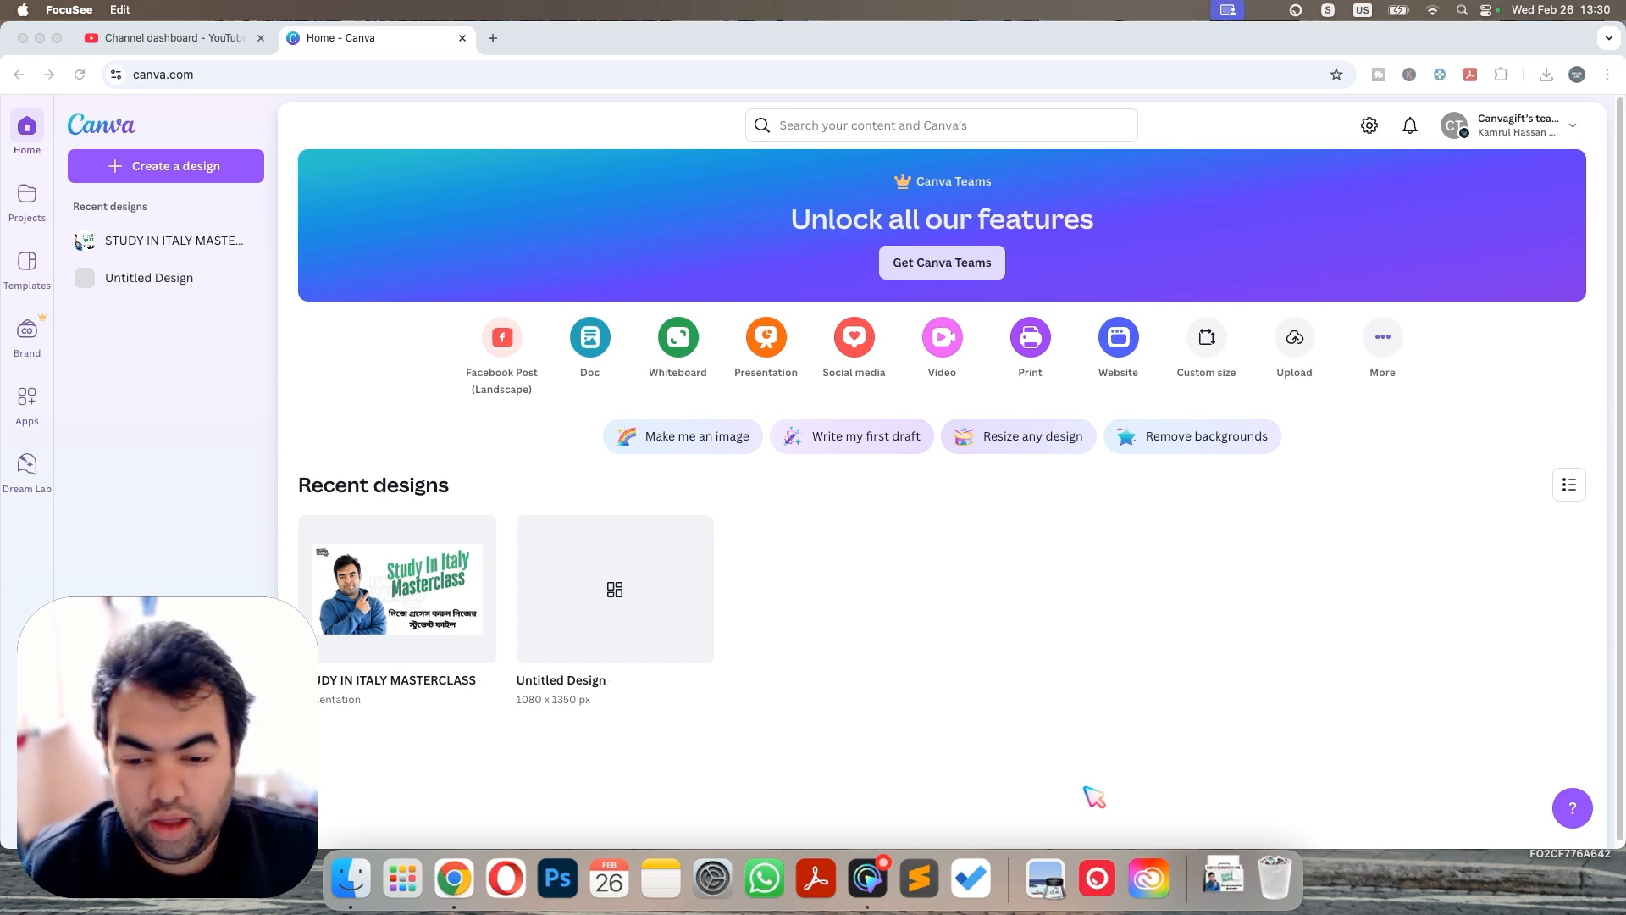
mouse_move(475, 622)
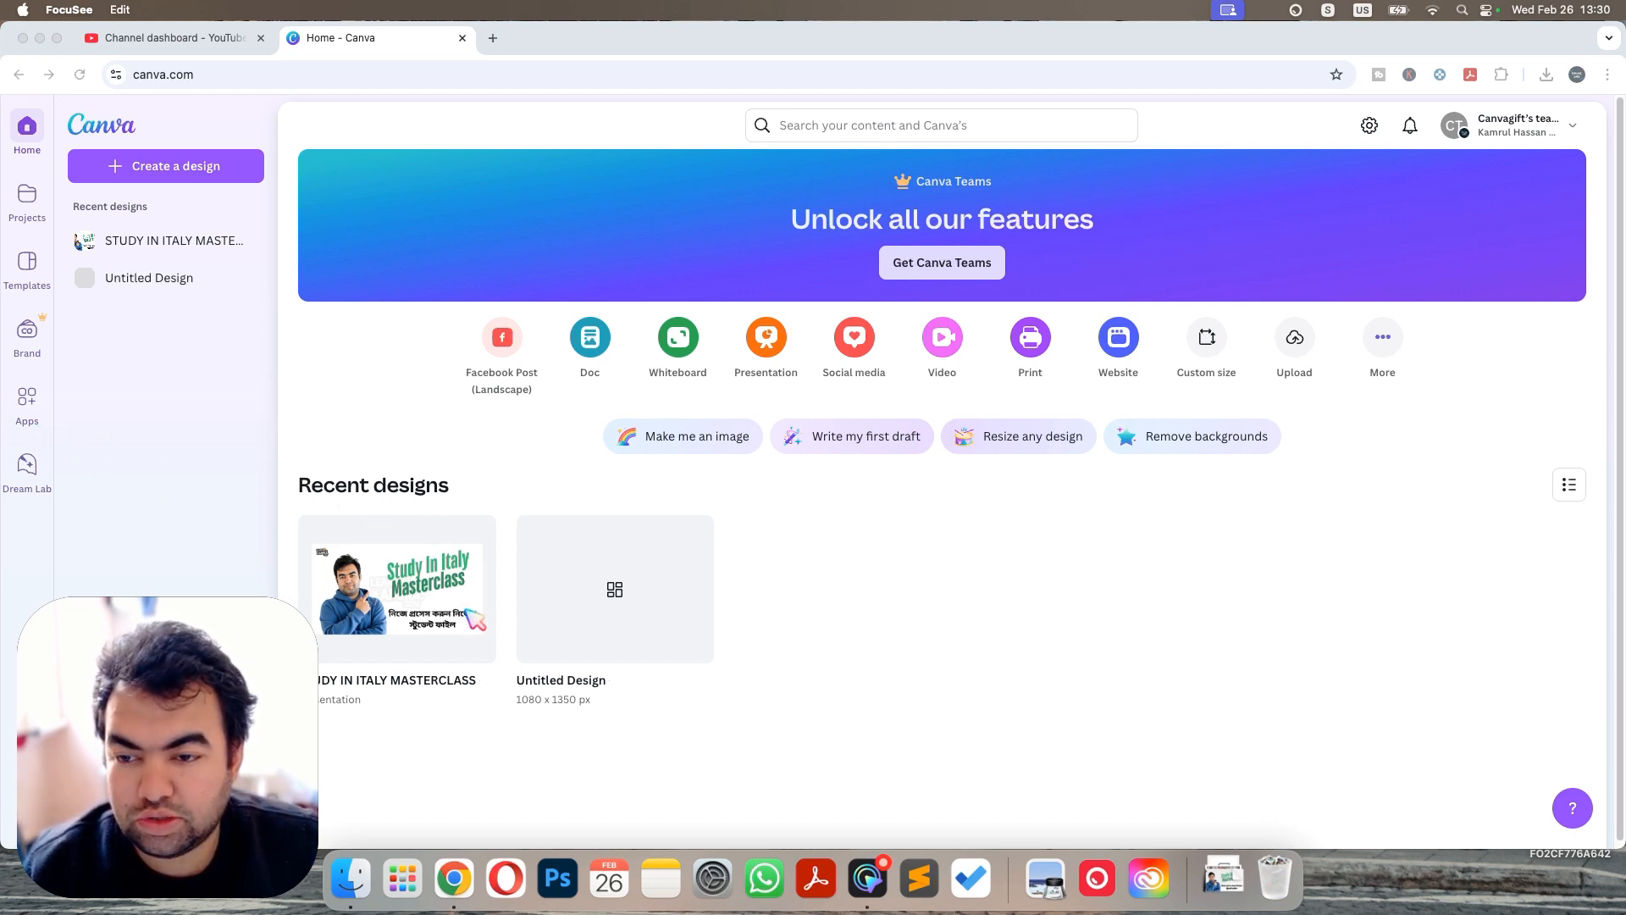
mouse_move(420, 277)
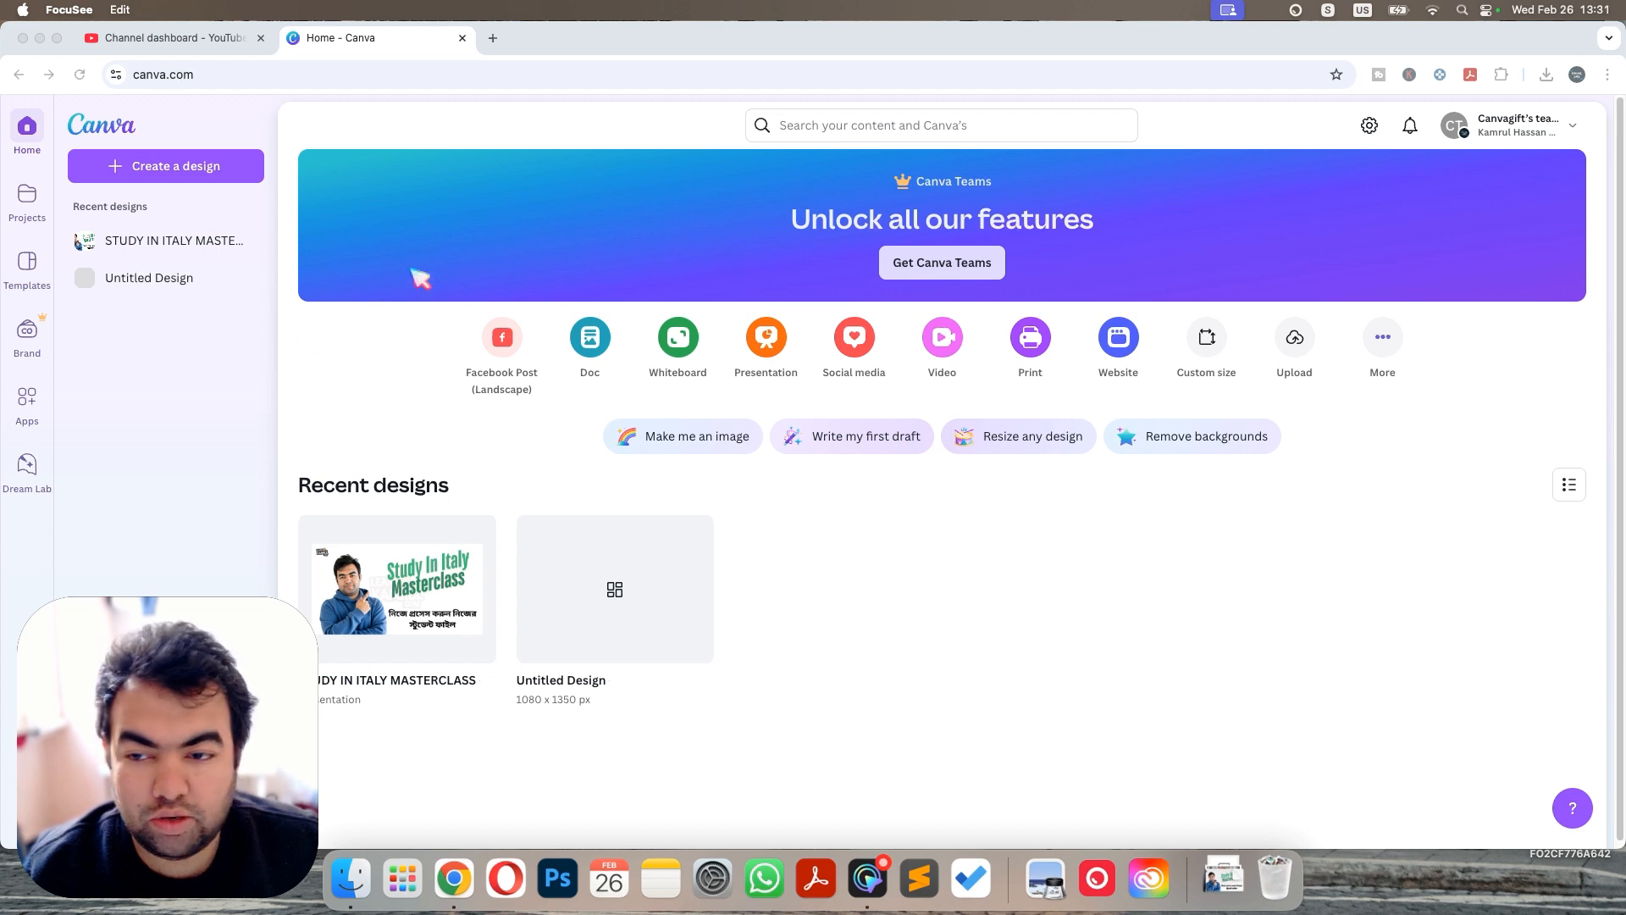
mouse_move(1577, 138)
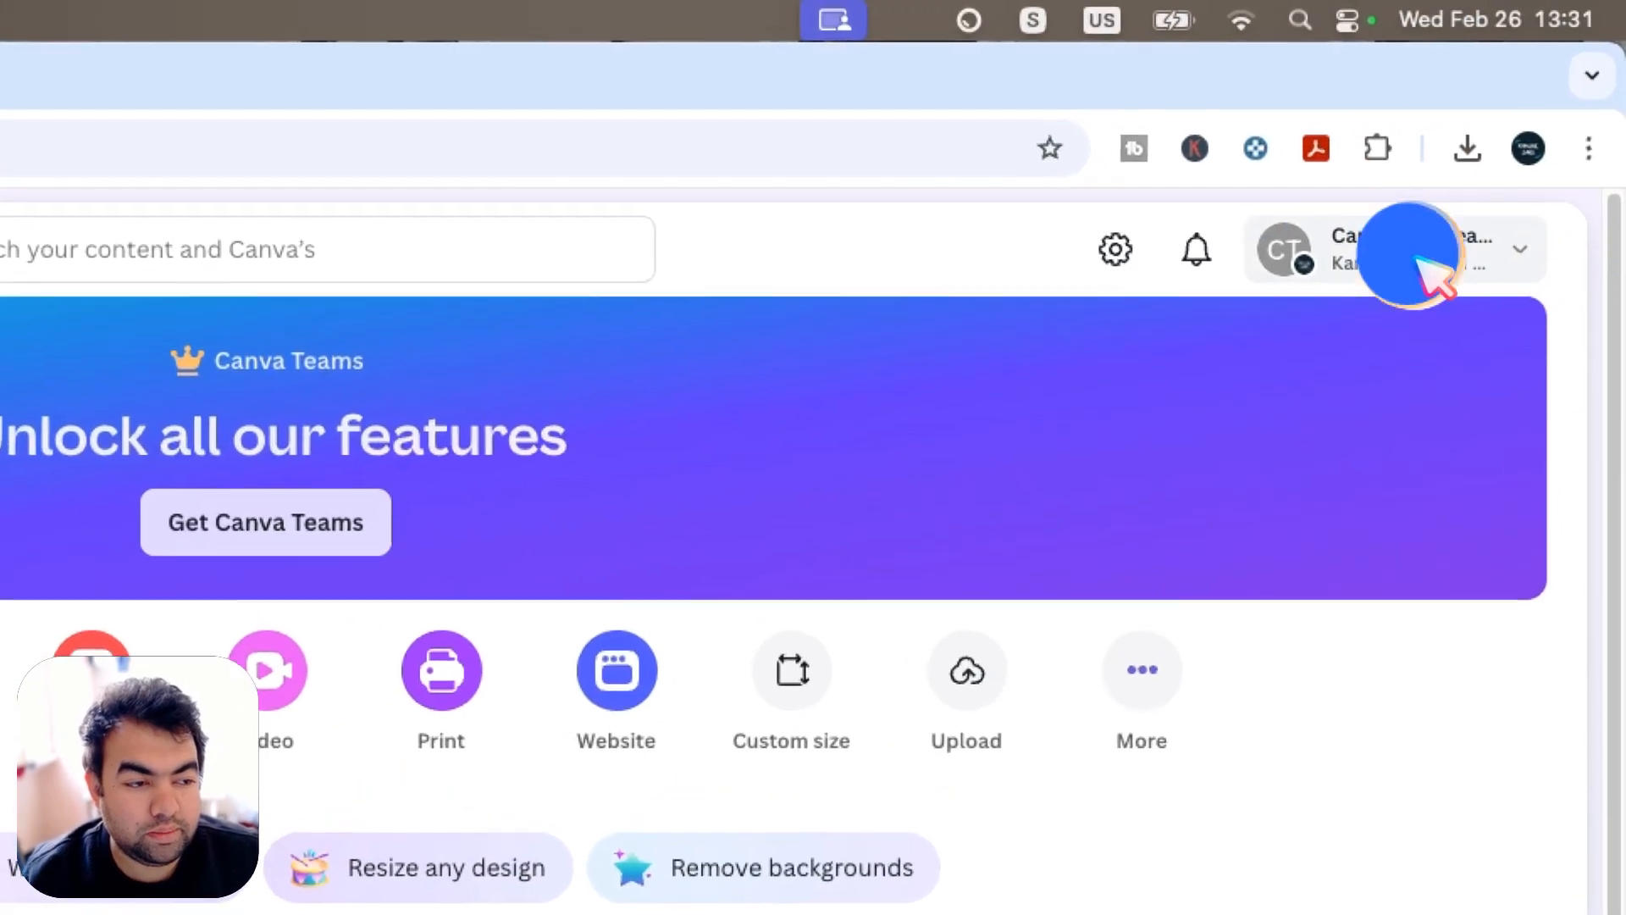
Reach the account Settings page from the avatar menu at the top right
left_click(1394, 248)
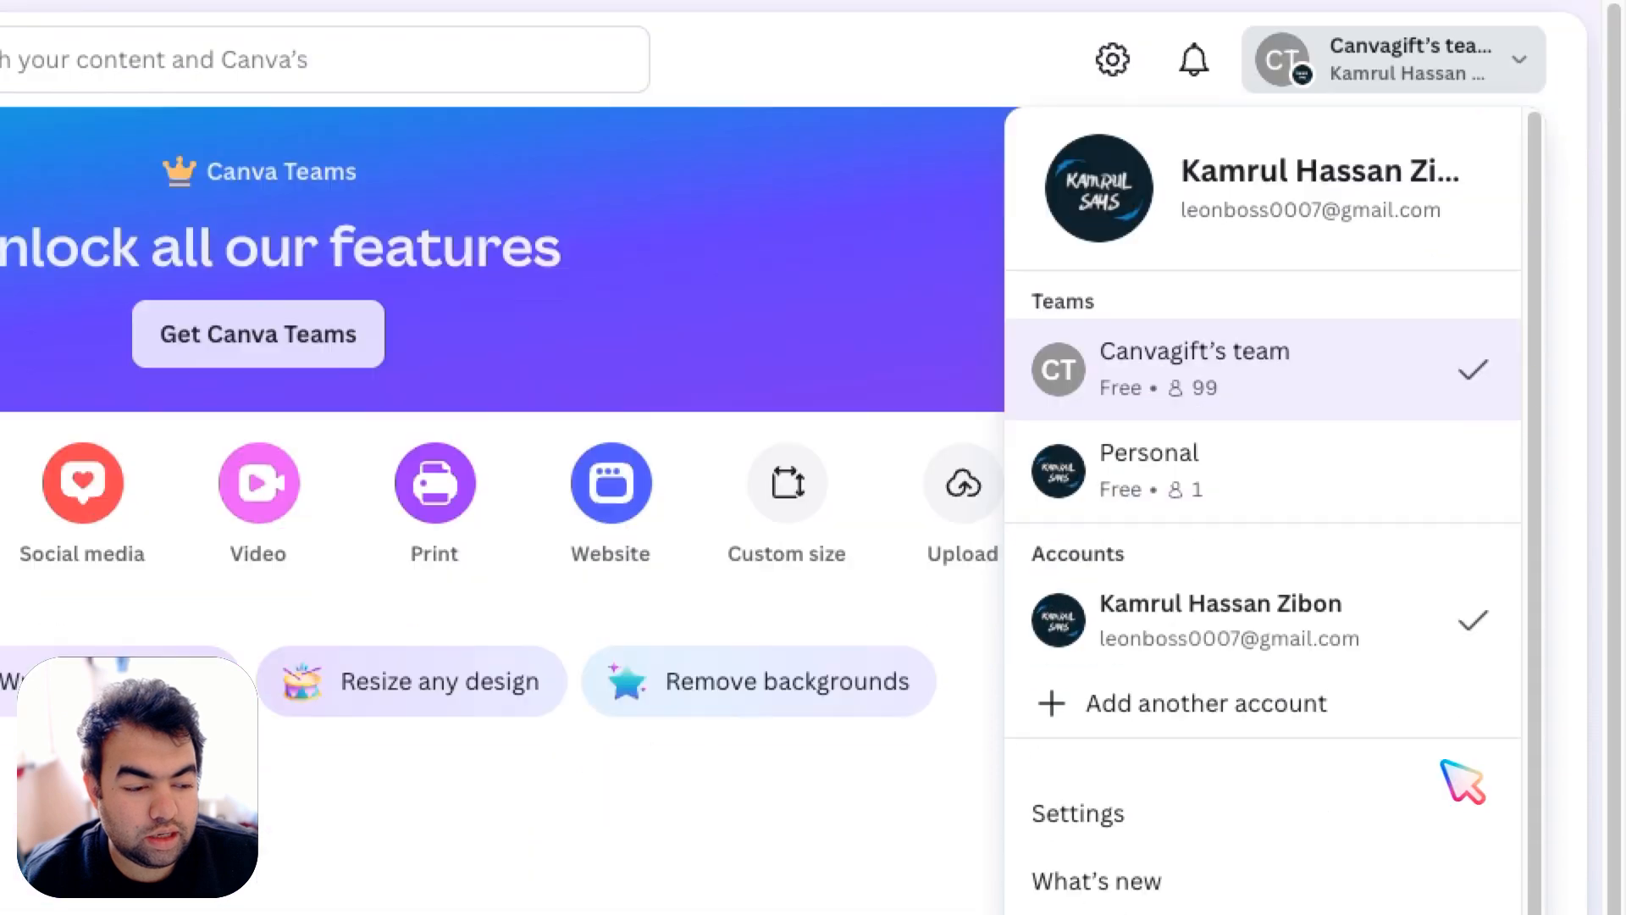
left_click(1077, 813)
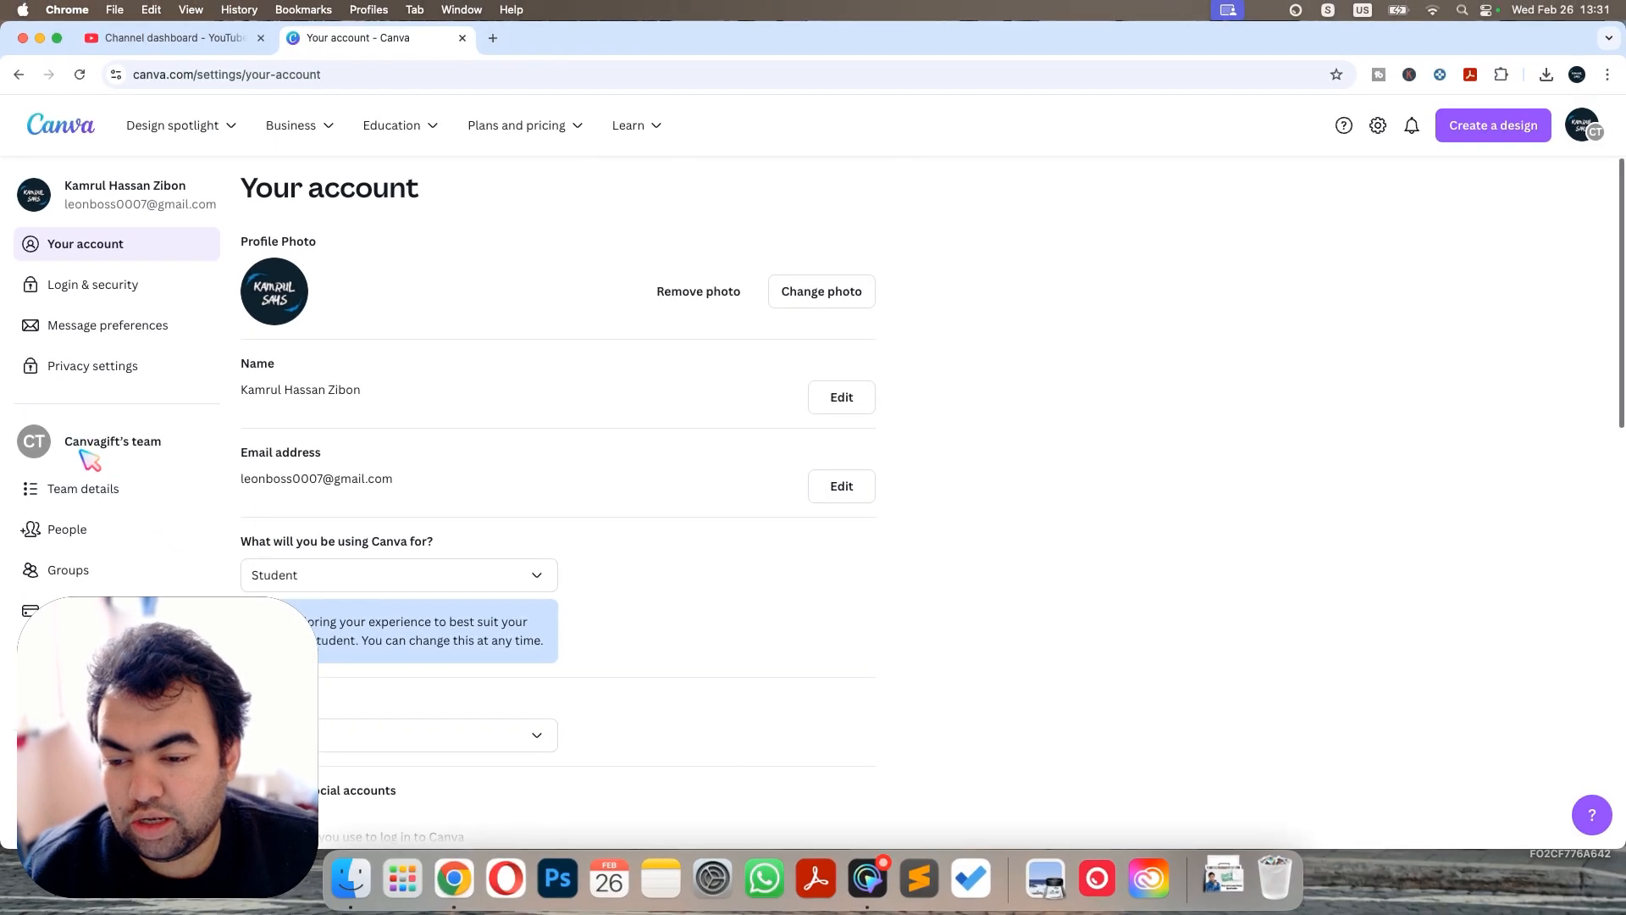
mouse_move(83, 488)
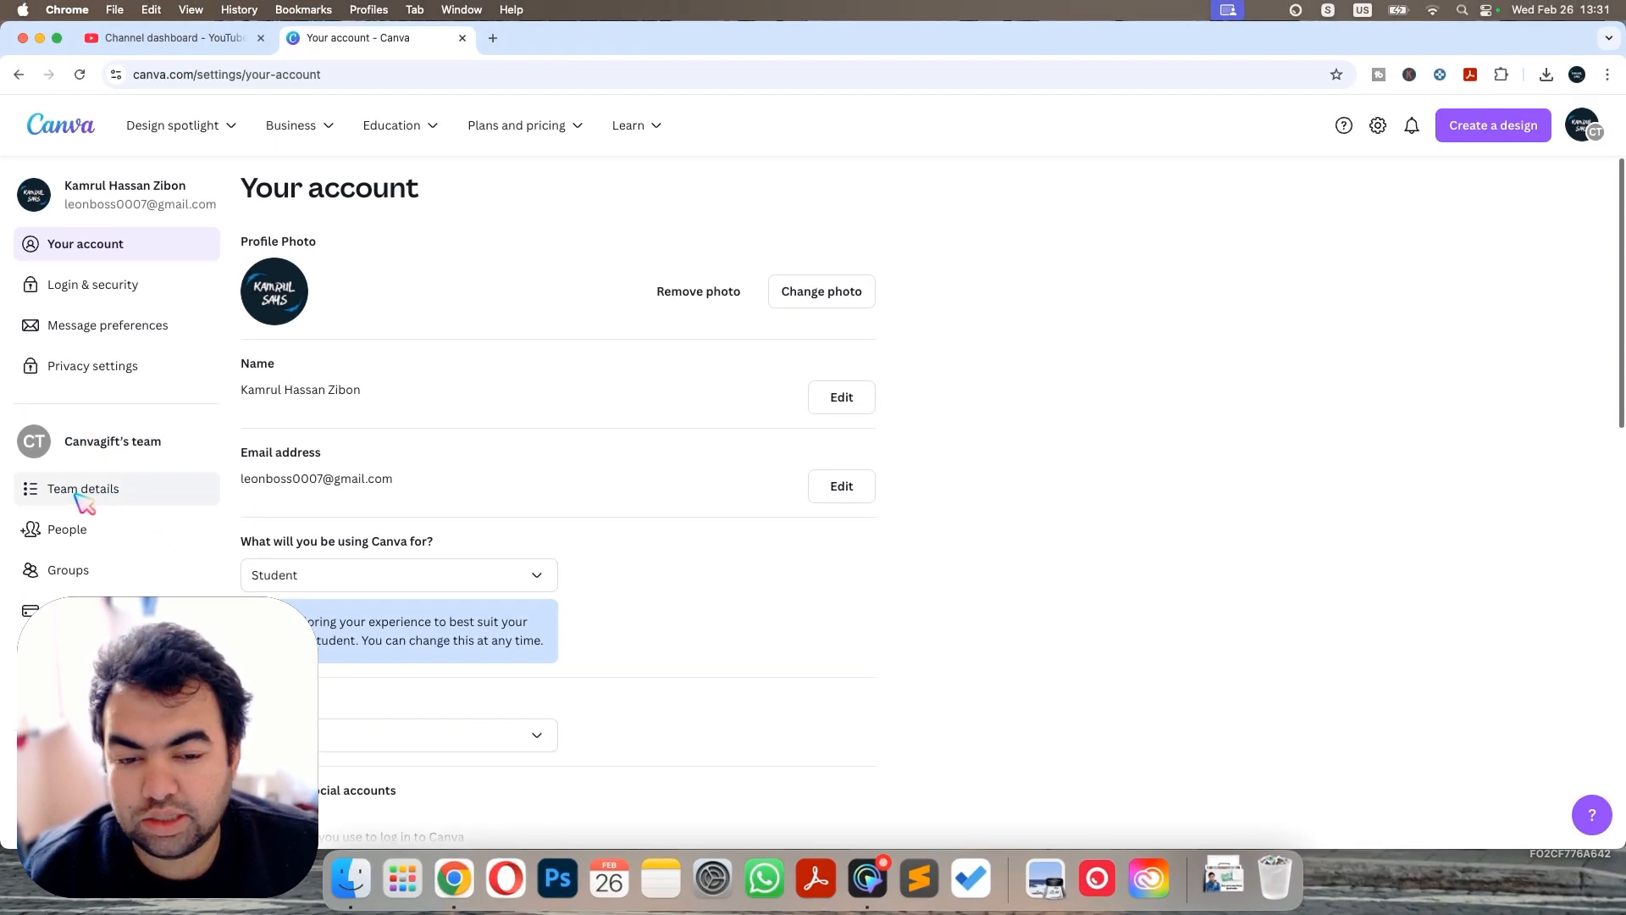
mouse_move(119, 513)
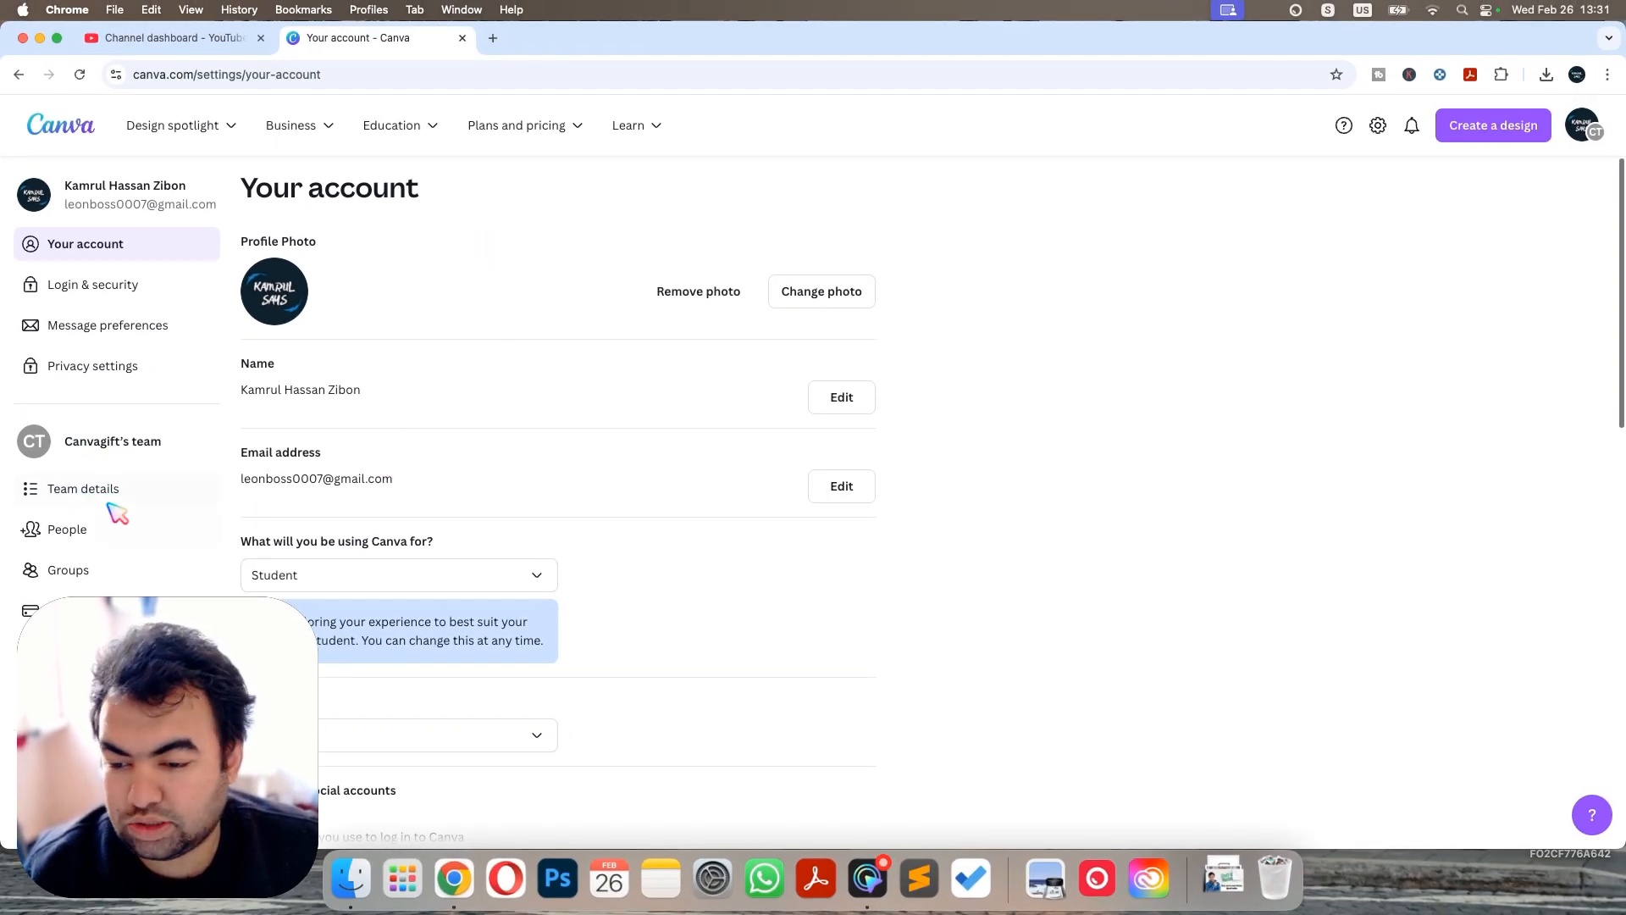
Go to Canvagift's Team details and choose Leave team
left_click(83, 487)
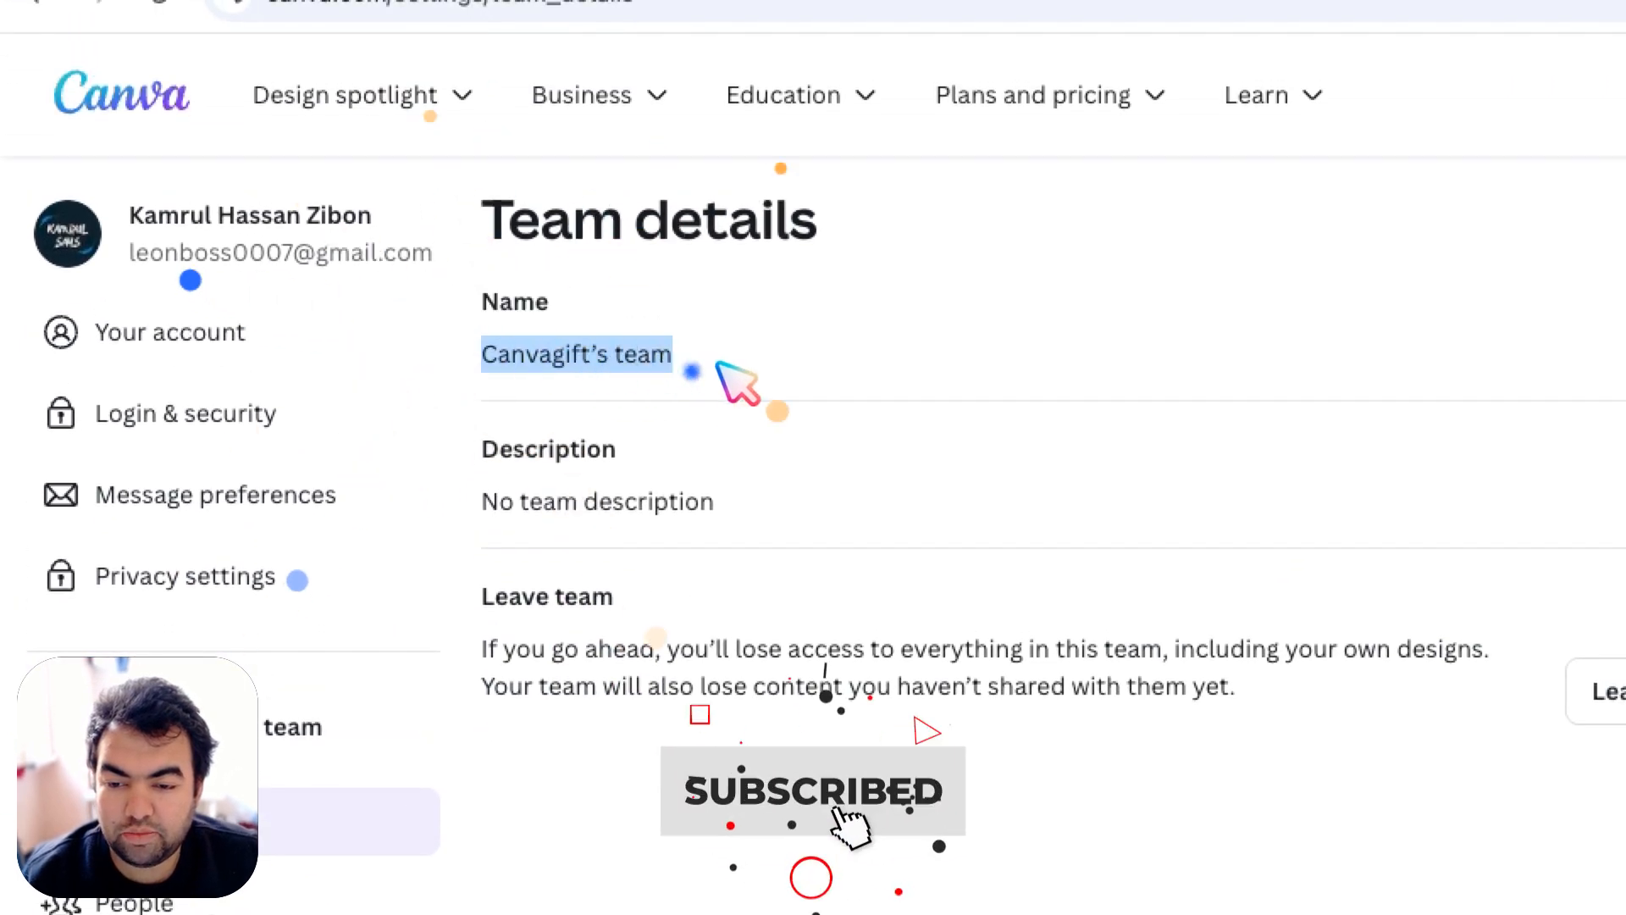
scroll("down", 3)
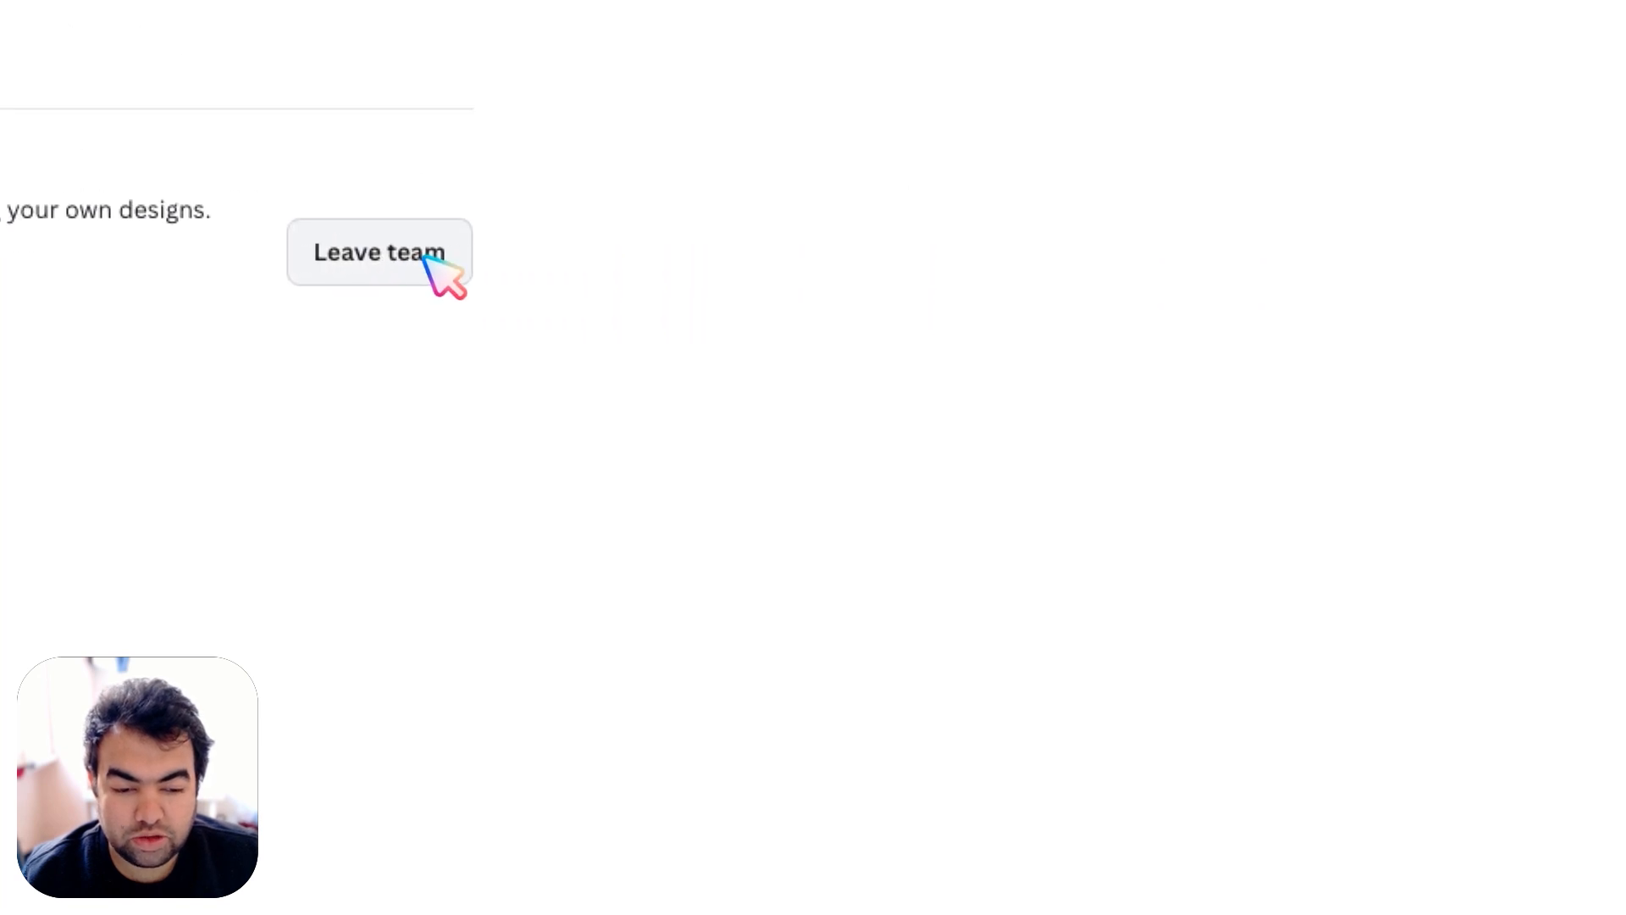
left_click(377, 252)
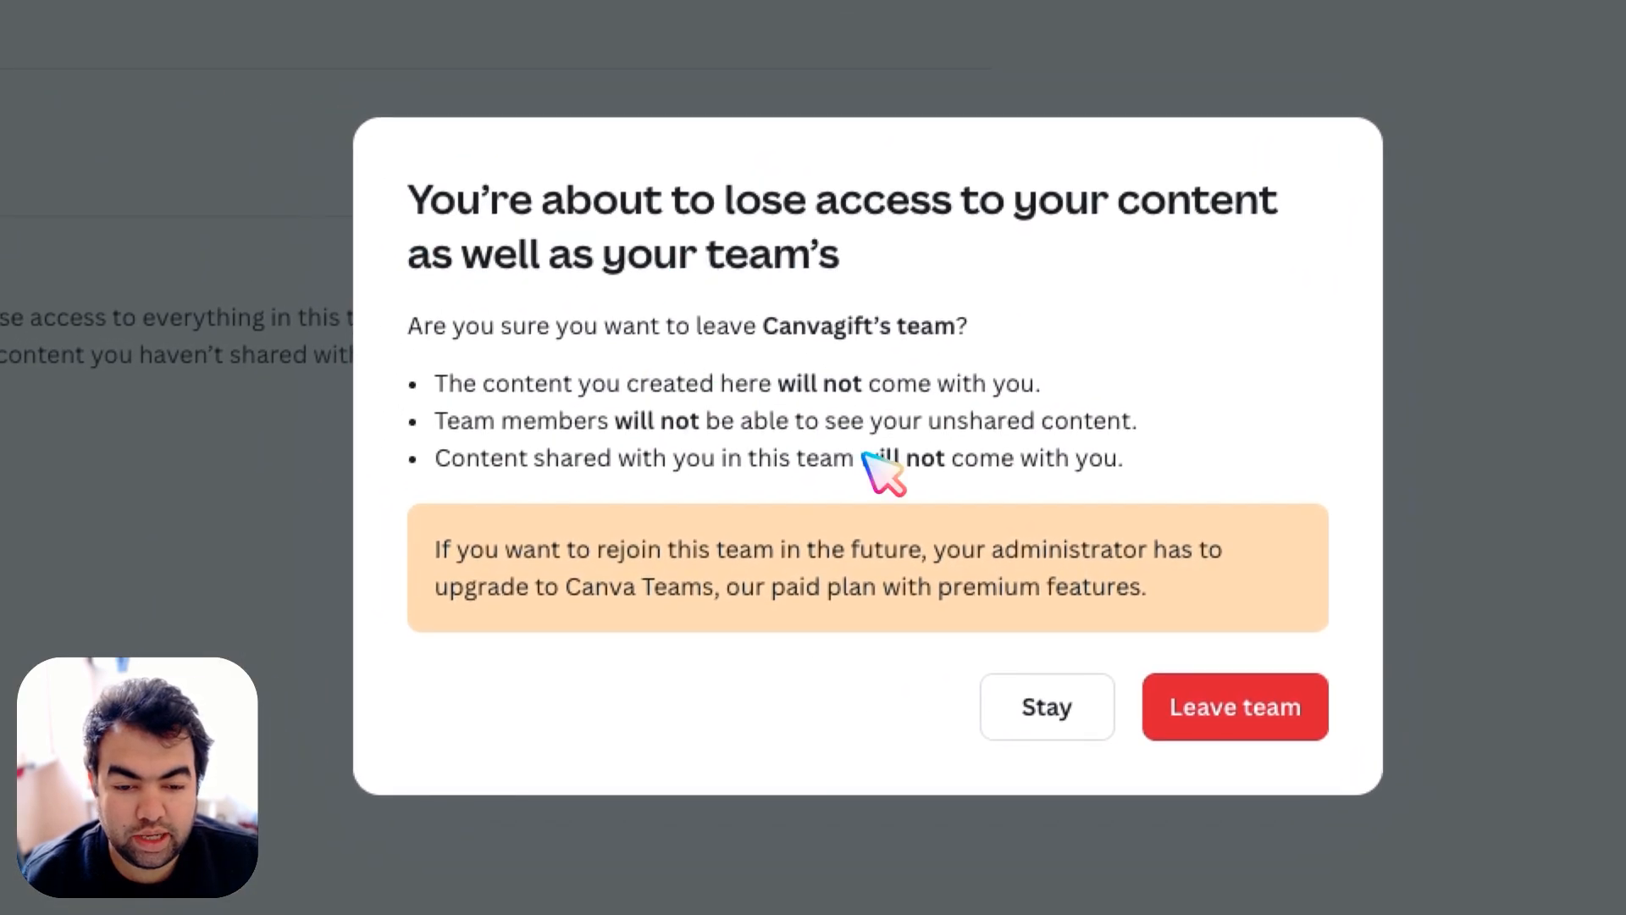
Confirm Leave team in the warning dialog, switching the account to Personal
left_click(1234, 706)
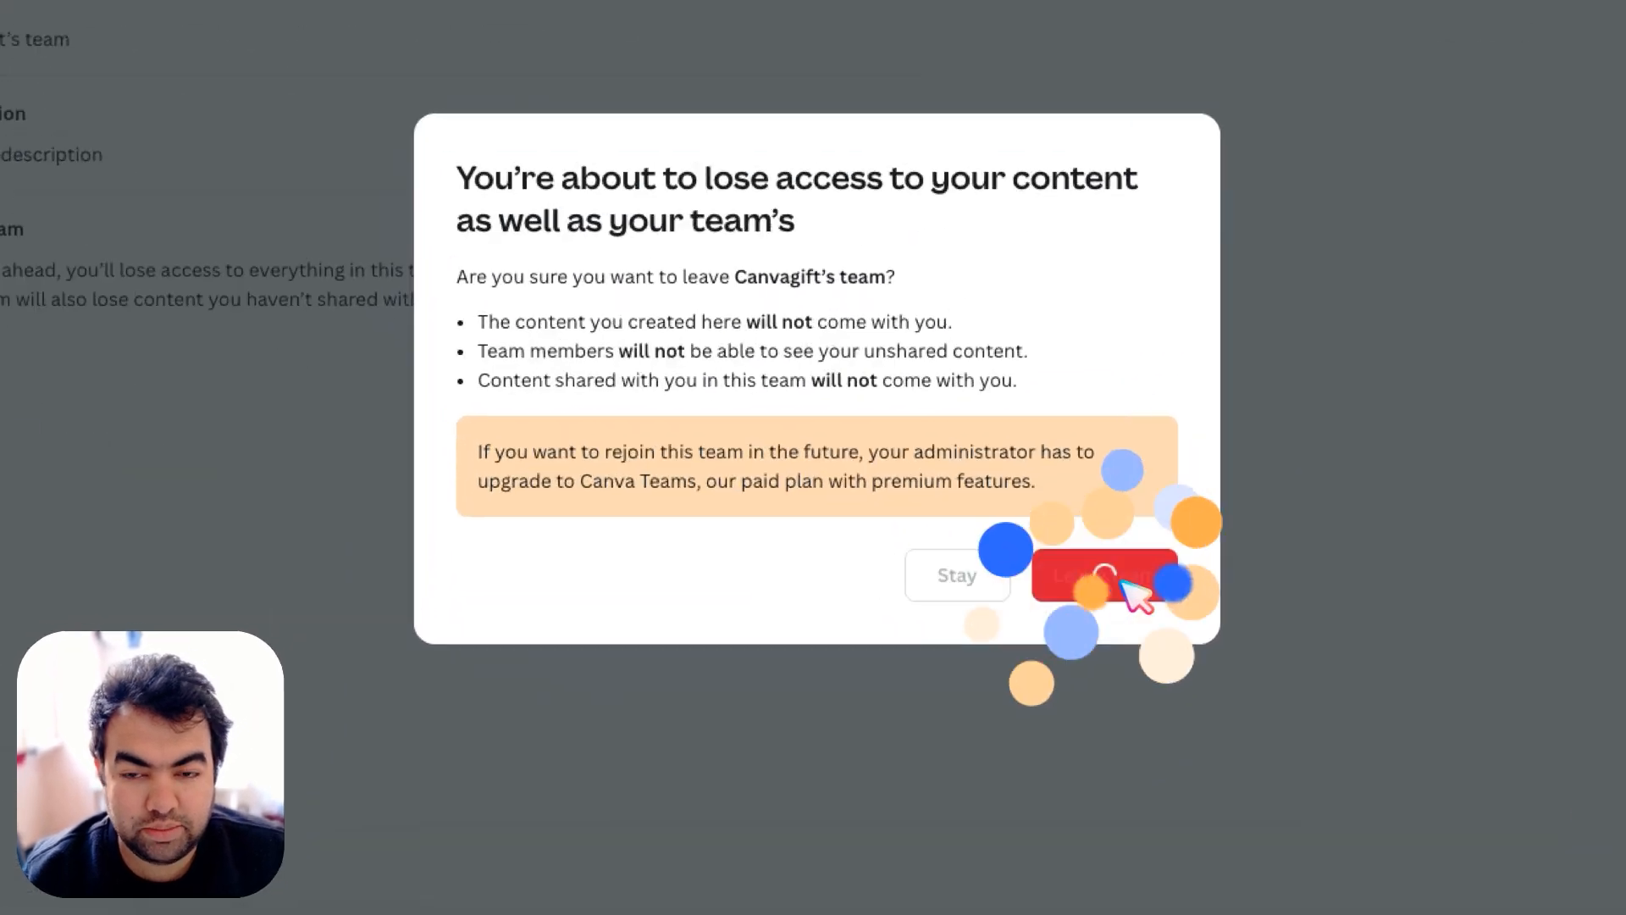
left_click(1103, 575)
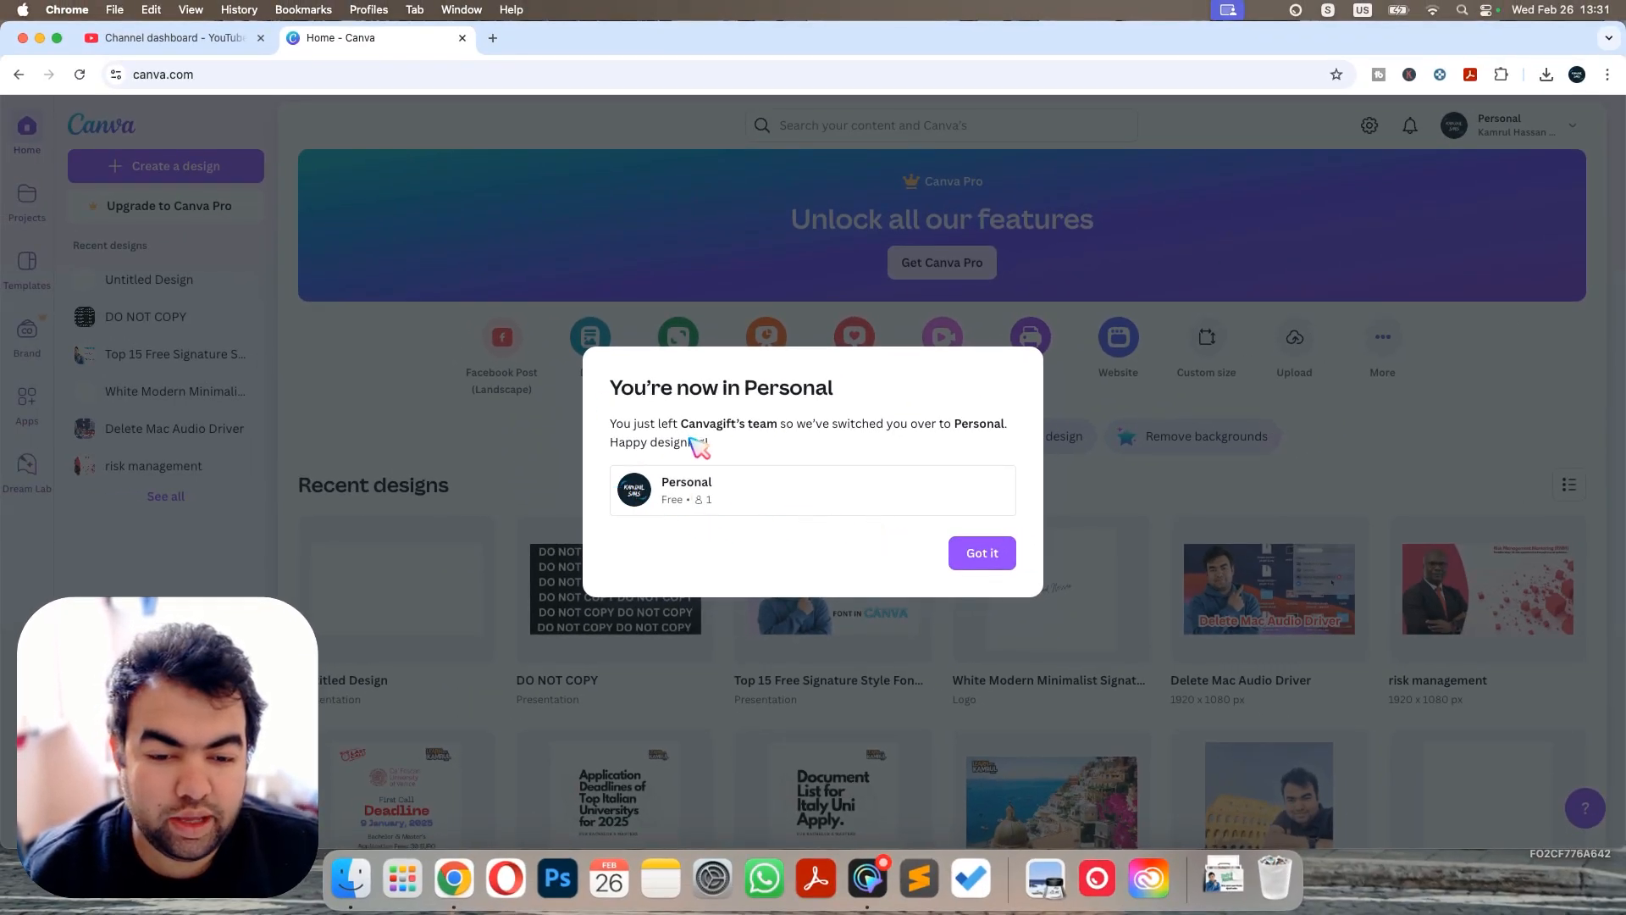
mouse_move(820, 528)
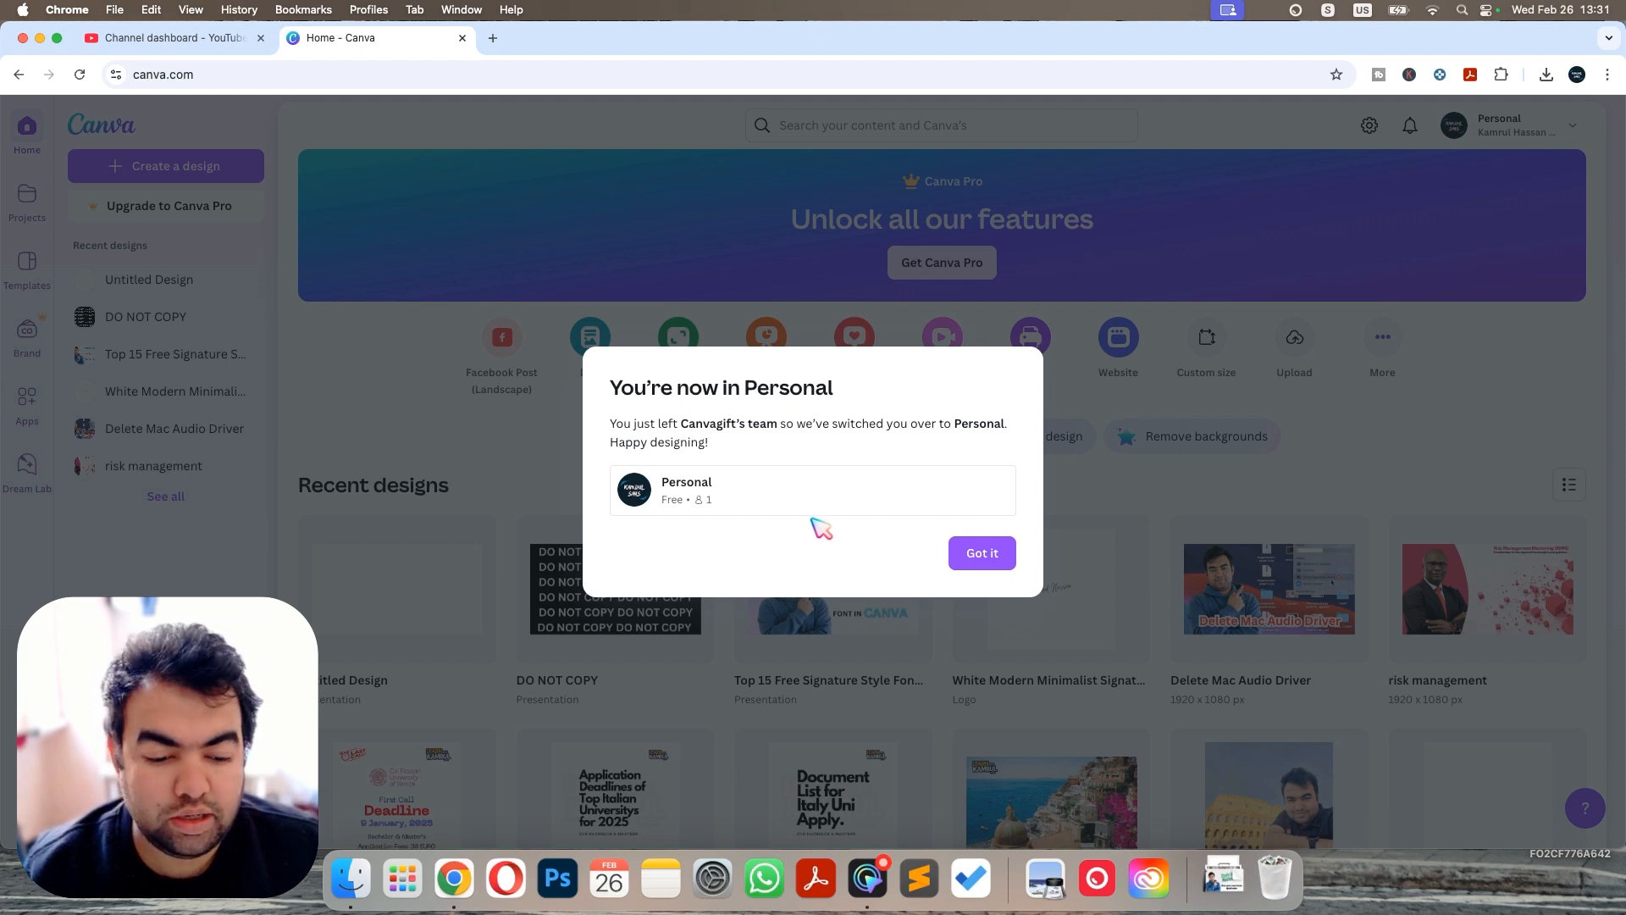
mouse_move(817, 519)
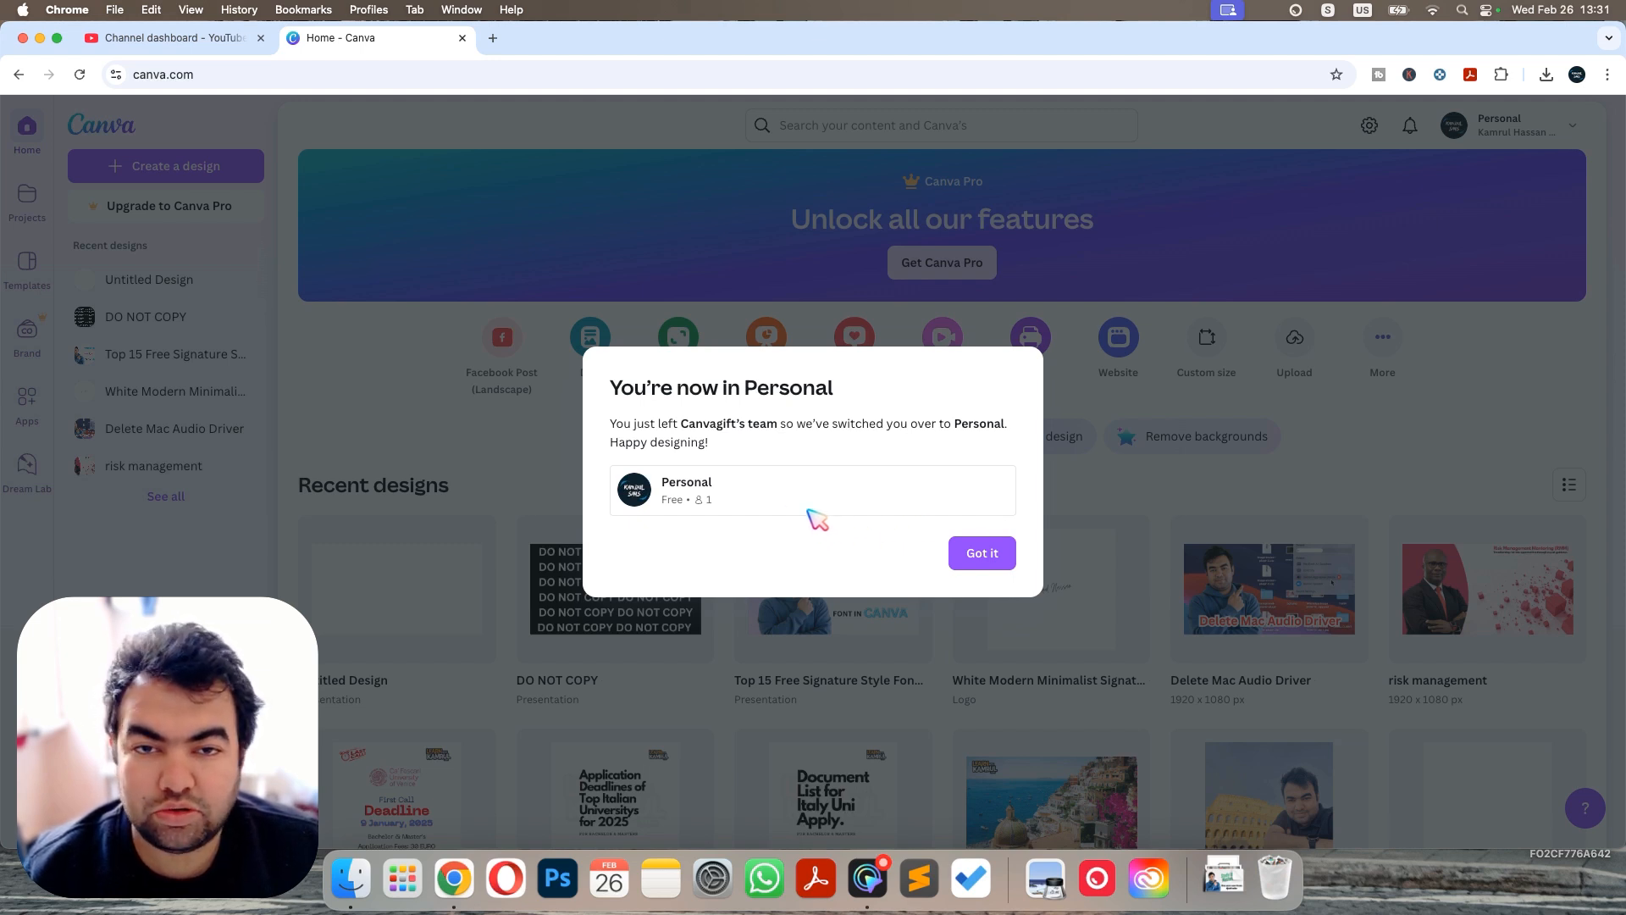
mouse_move(1011, 689)
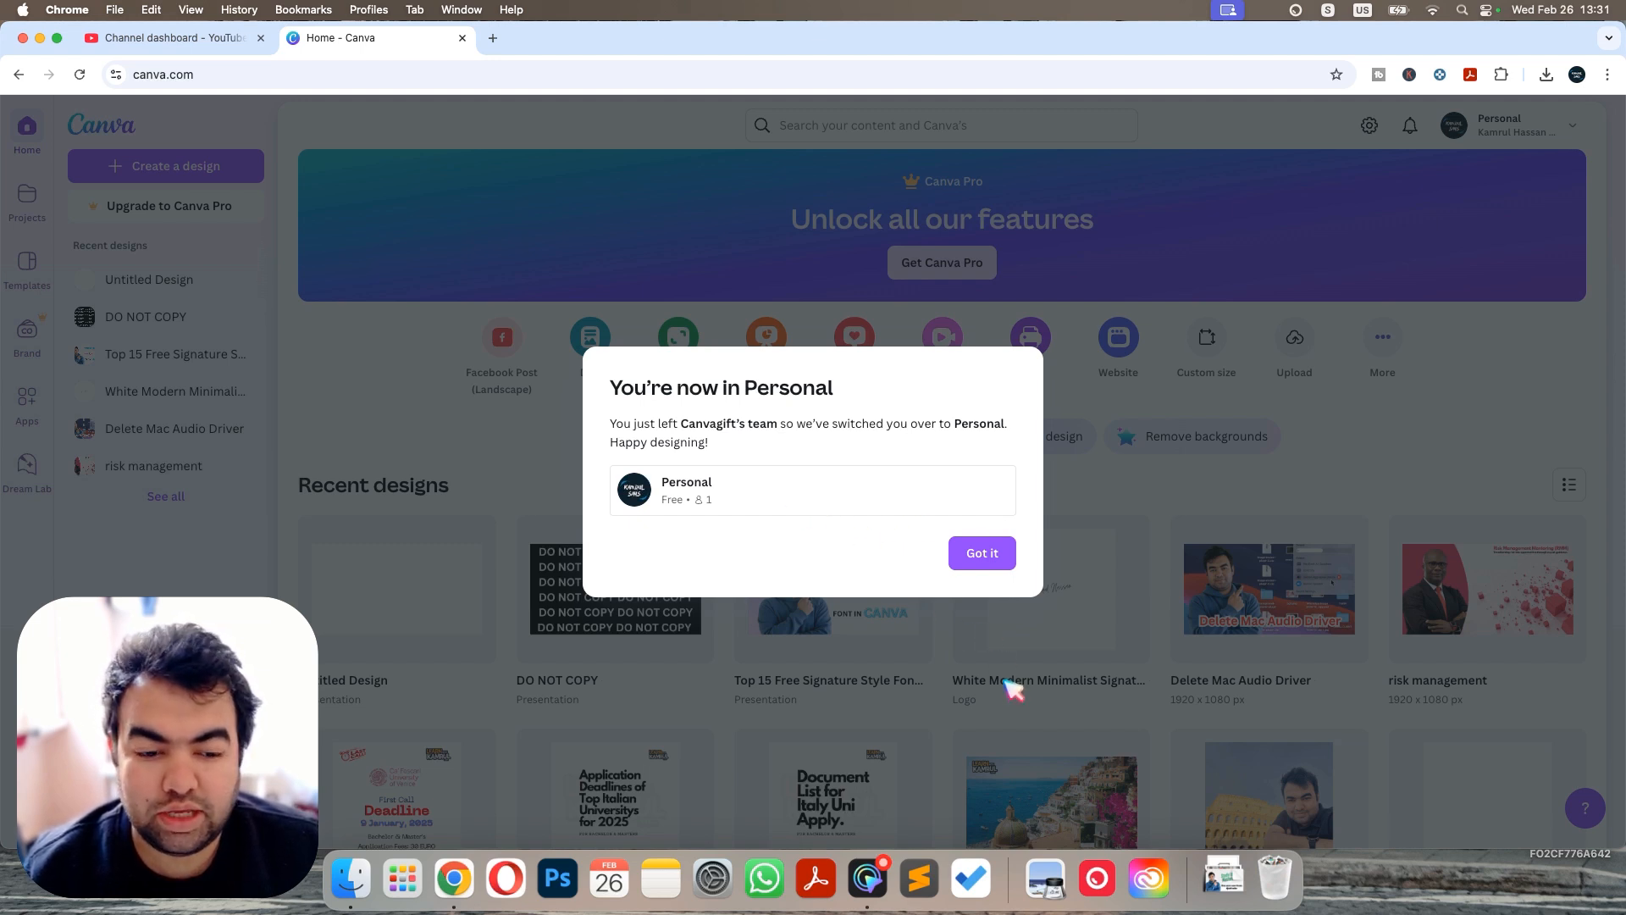